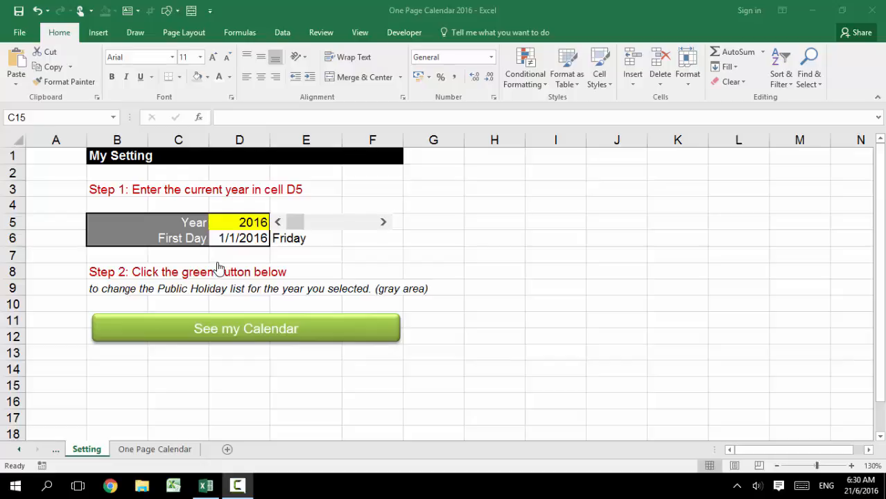
pyautogui.moveTo(118, 166)
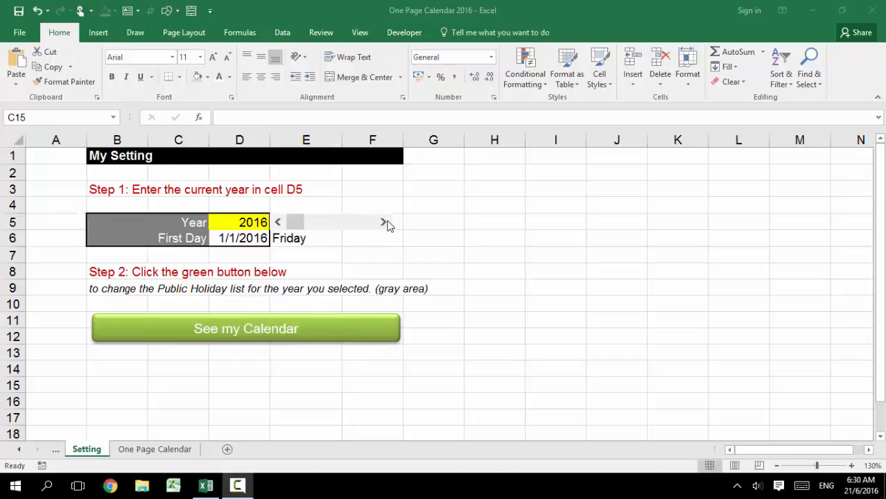
# Show the 2016 one-page calendar and select the blank date beside Hari Raya Aidilfitri.
pyautogui.click(178, 385)
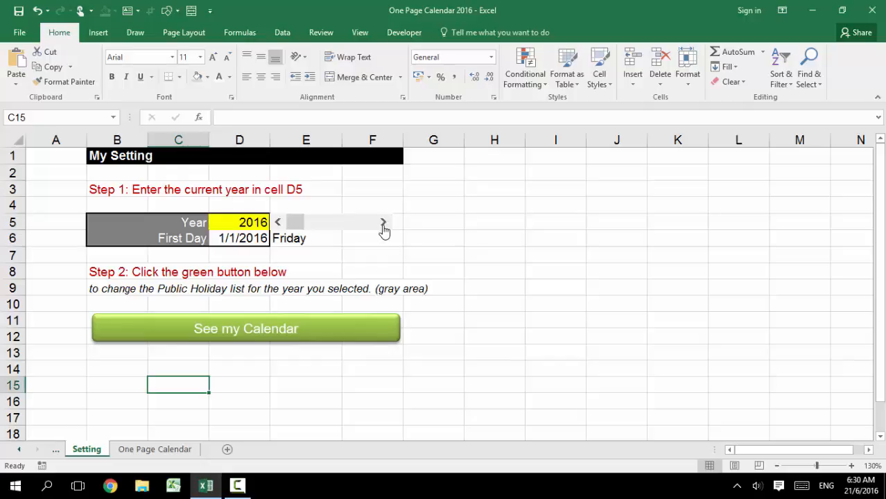
pyautogui.moveTo(394, 233)
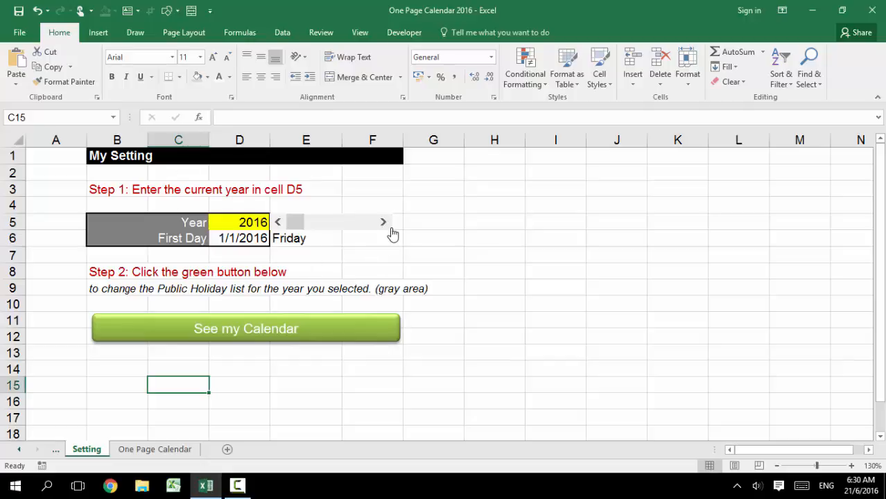
pyautogui.moveTo(363, 233)
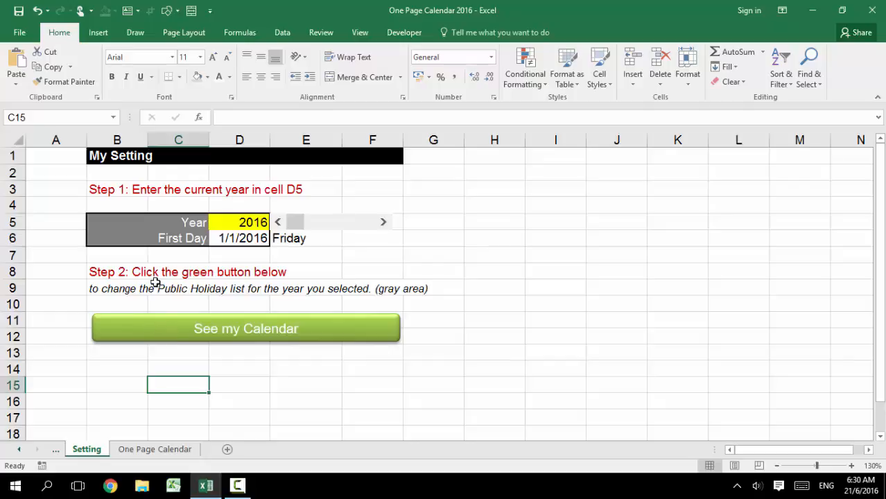
pyautogui.moveTo(239, 291)
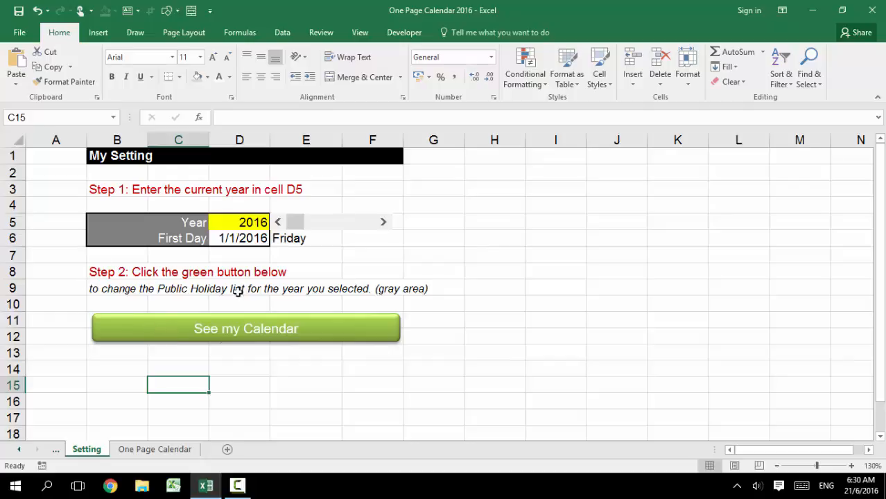
pyautogui.moveTo(174, 345)
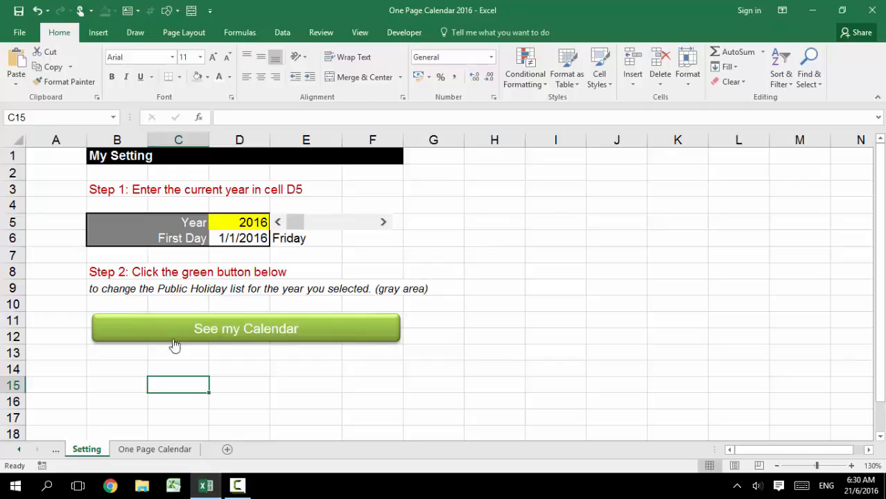
pyautogui.click(245, 329)
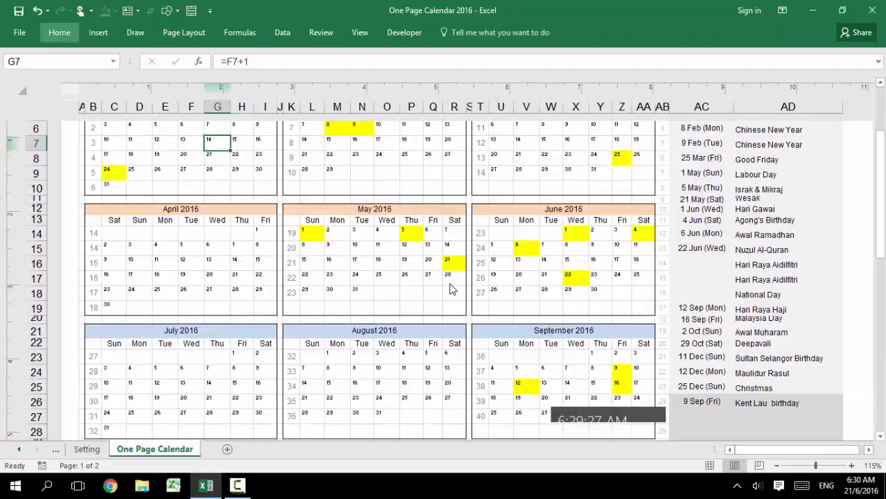
pyautogui.scroll(3)
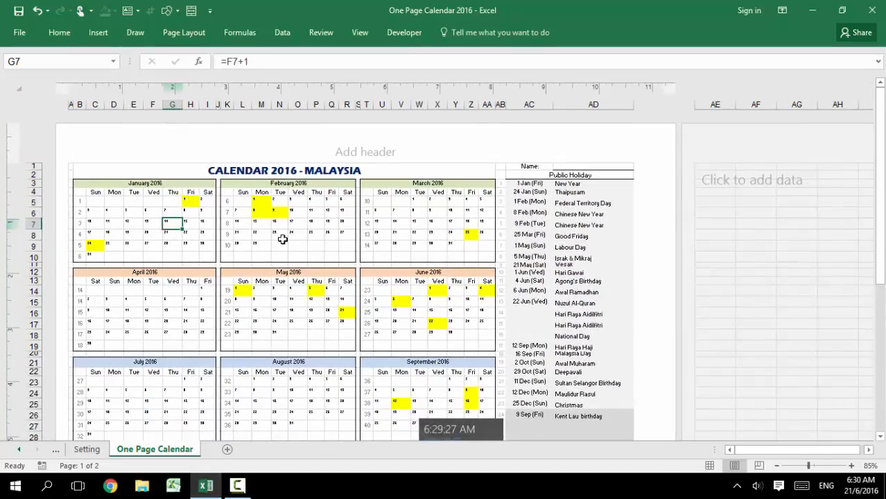
pyautogui.click(524, 314)
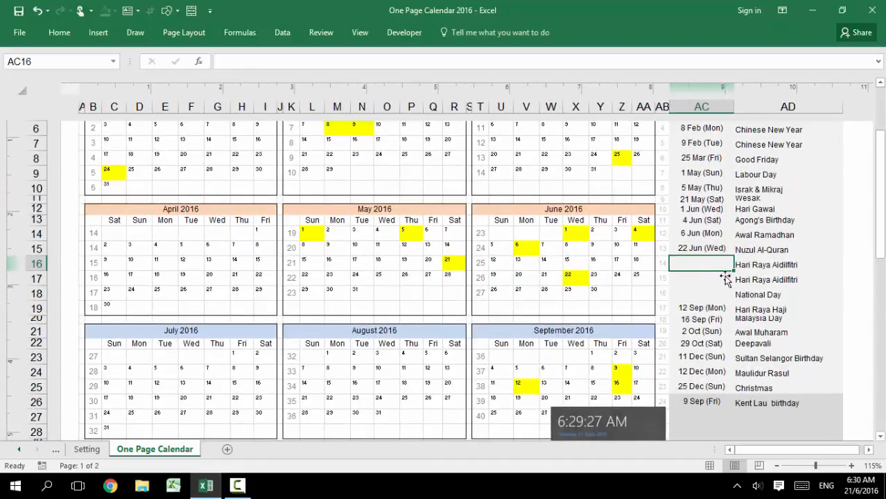
pyautogui.moveTo(701, 269)
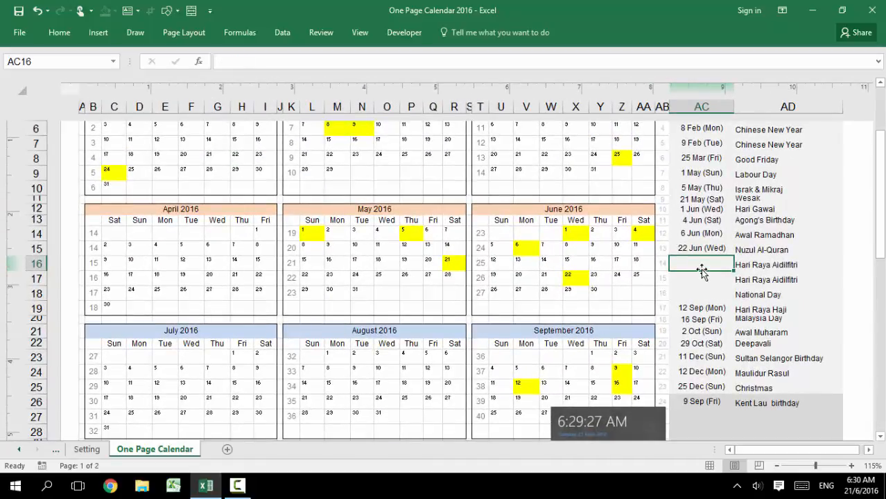
pyautogui.moveTo(604, 262)
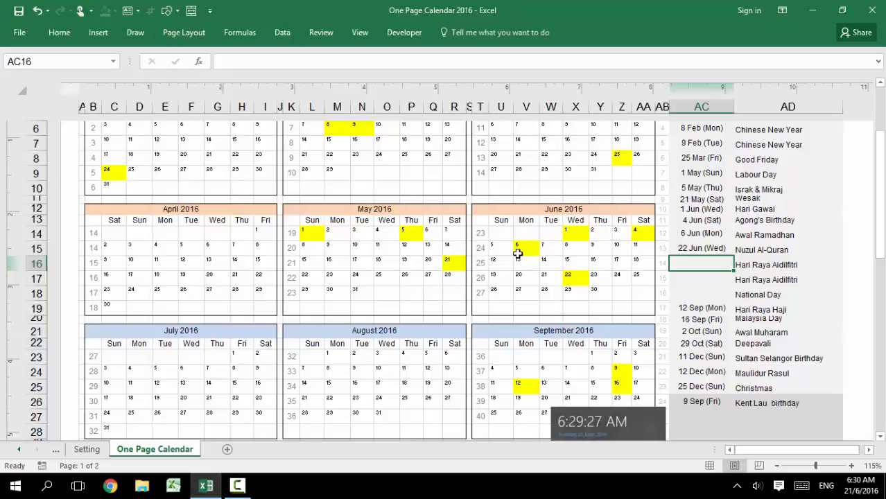
pyautogui.moveTo(154, 375)
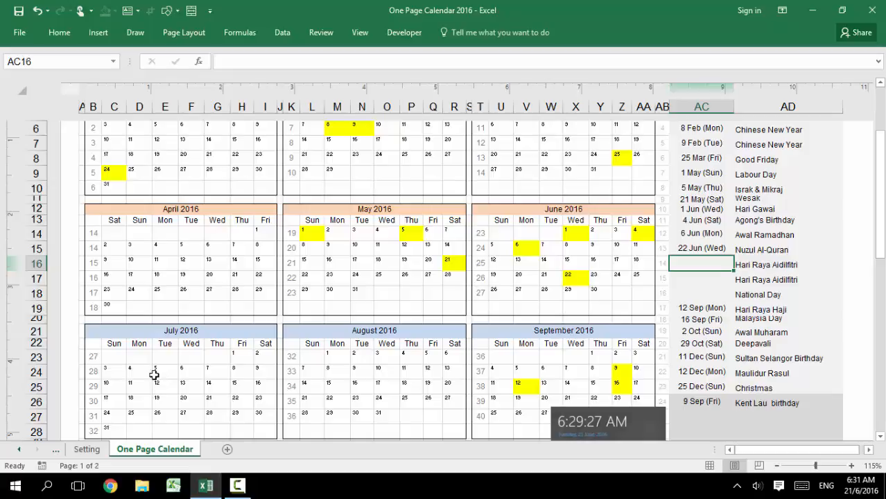
pyautogui.moveTo(702, 272)
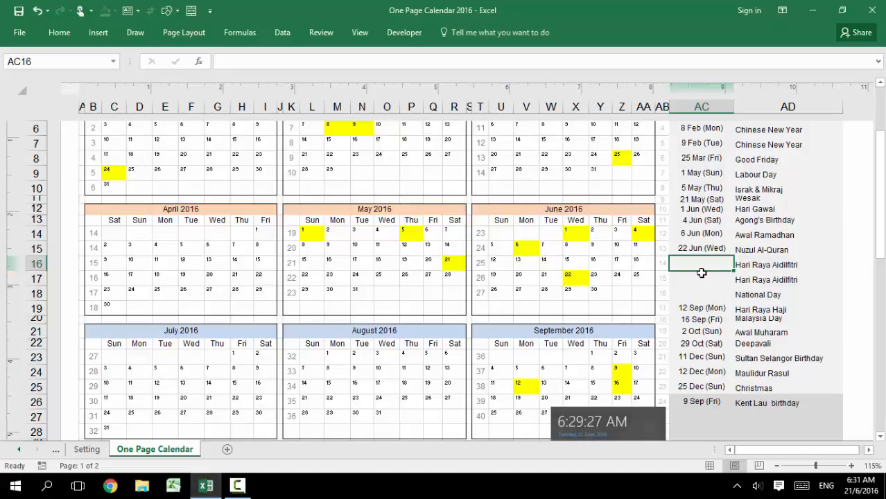
# Enter 21/6/2016 as holiday dates in the public holiday list.
pyautogui.write('21/6/2016')
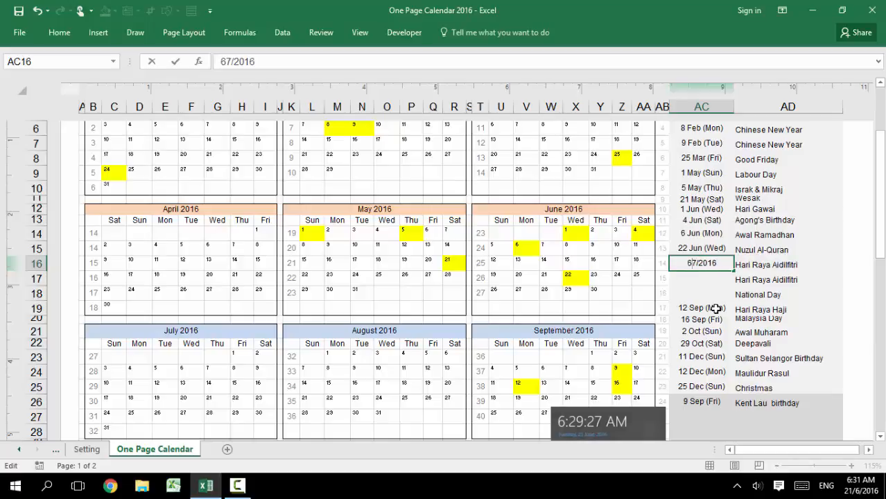
pyautogui.press('Return')
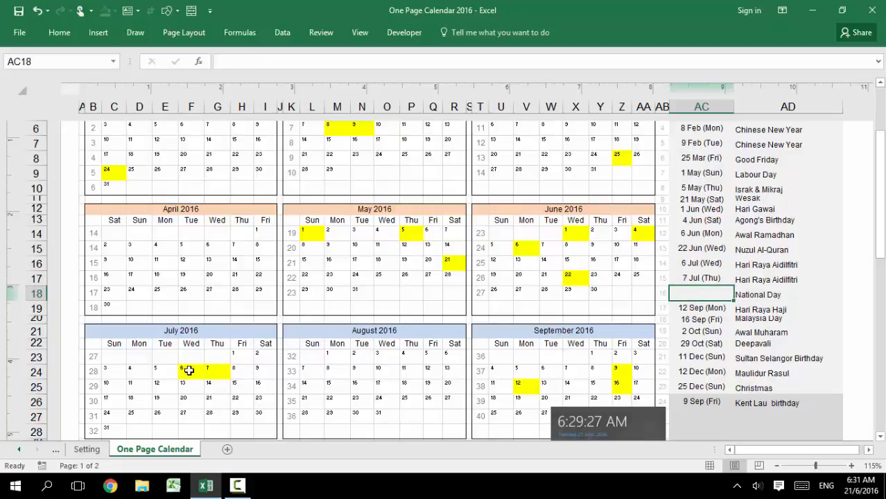
pyautogui.write('21/6/2016')
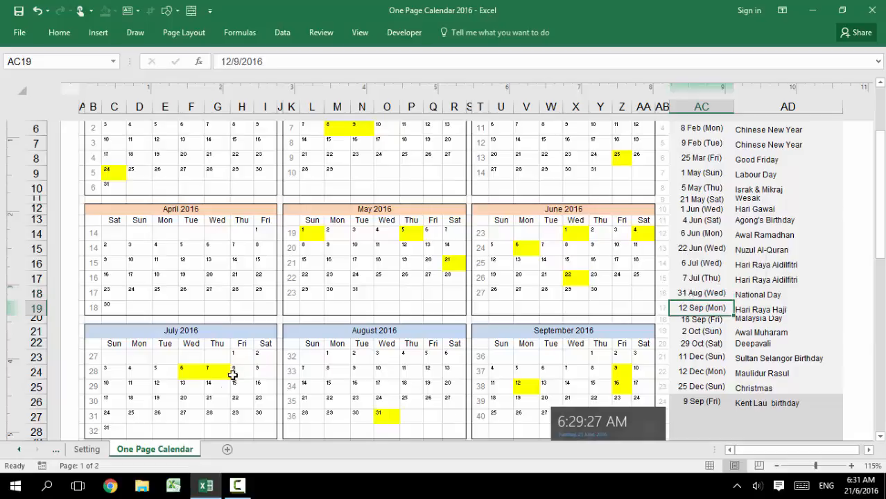
pyautogui.moveTo(745, 250)
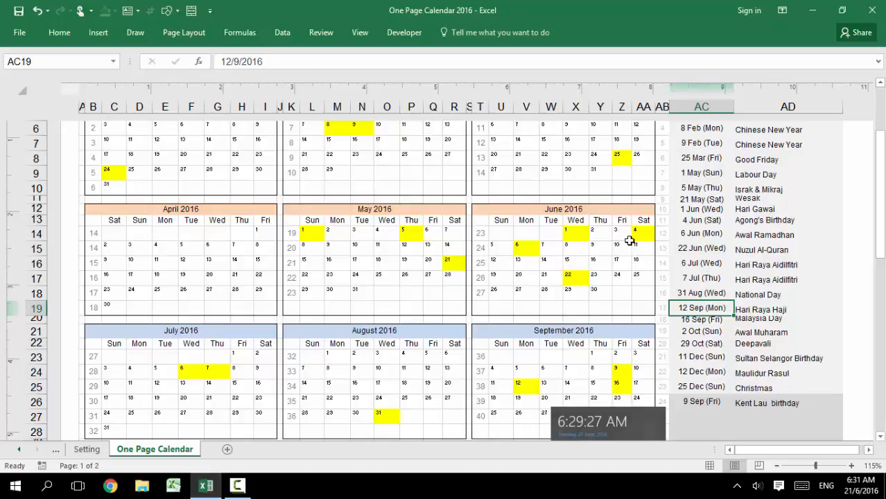
pyautogui.moveTo(646, 215)
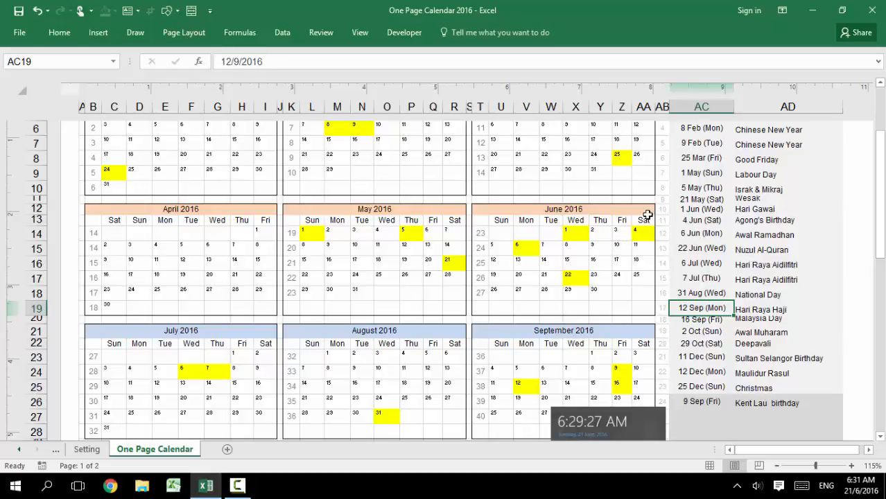
pyautogui.scroll(3)
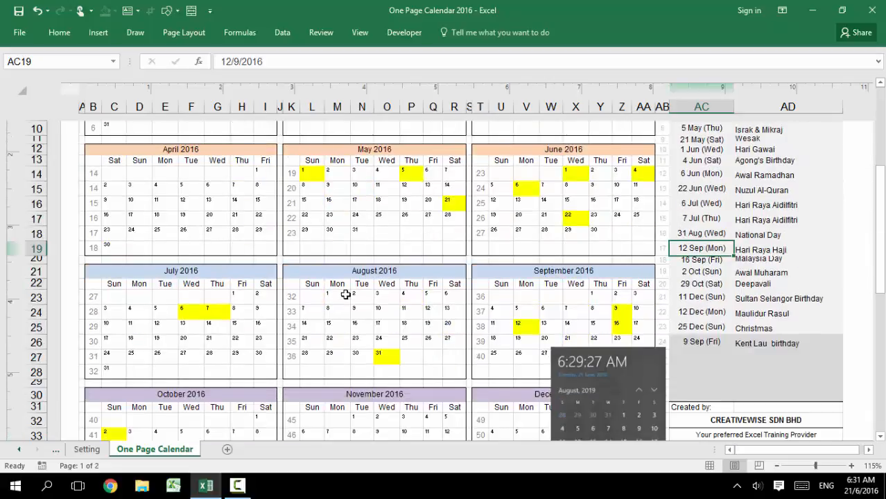
pyautogui.moveTo(658, 308)
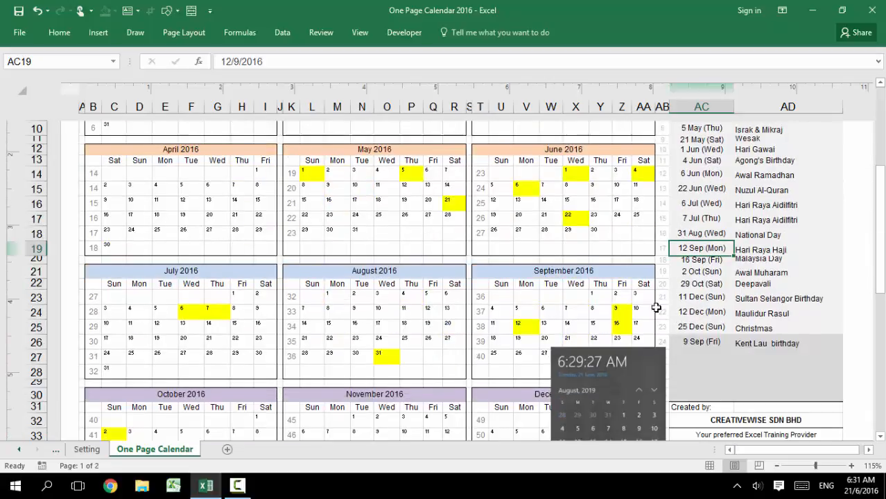
pyautogui.moveTo(732, 344)
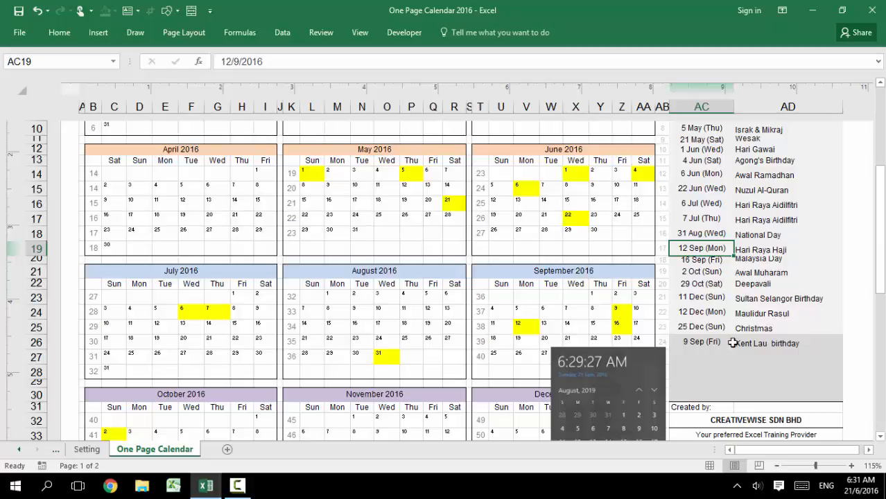
pyautogui.moveTo(227, 308)
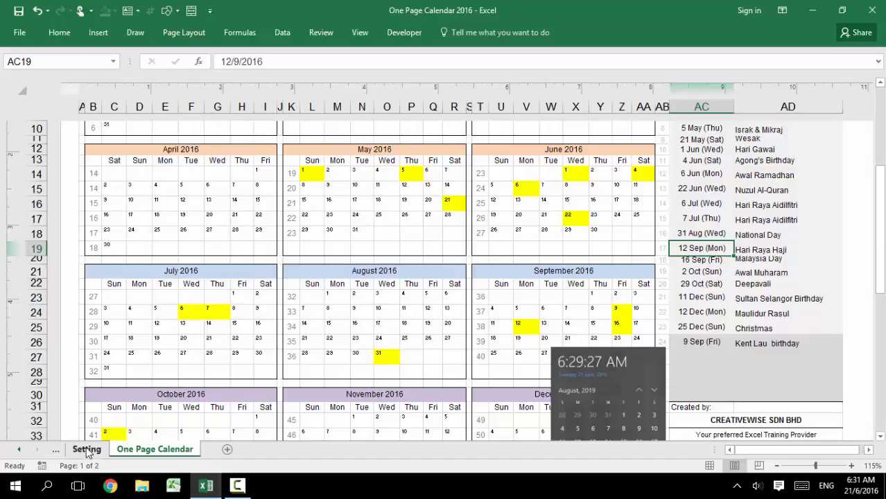
pyautogui.click(86, 450)
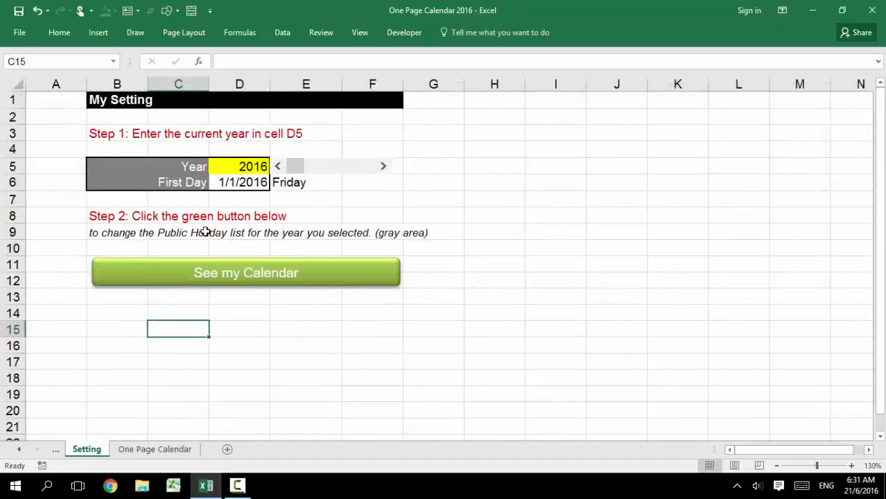
pyautogui.click(383, 166)
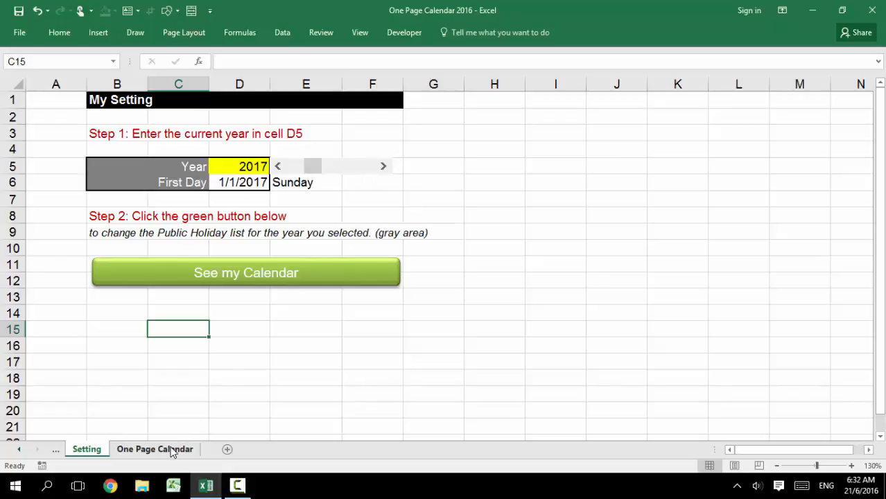
pyautogui.click(155, 449)
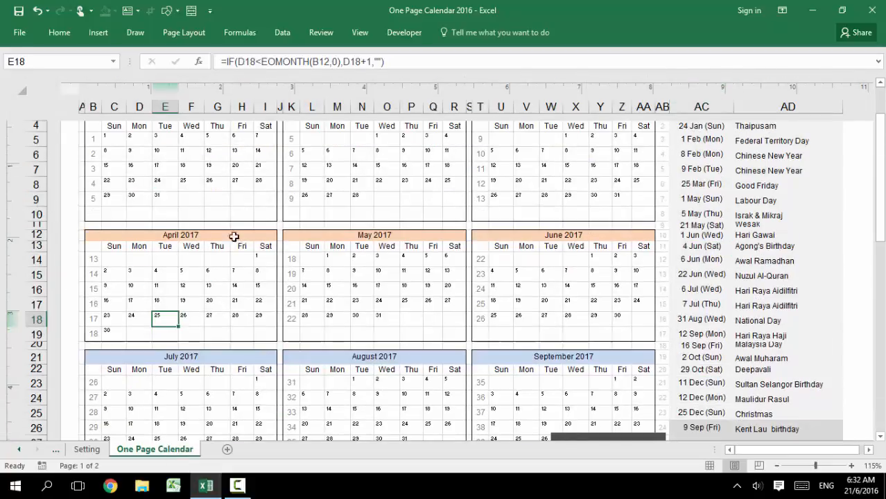
pyautogui.scroll(3)
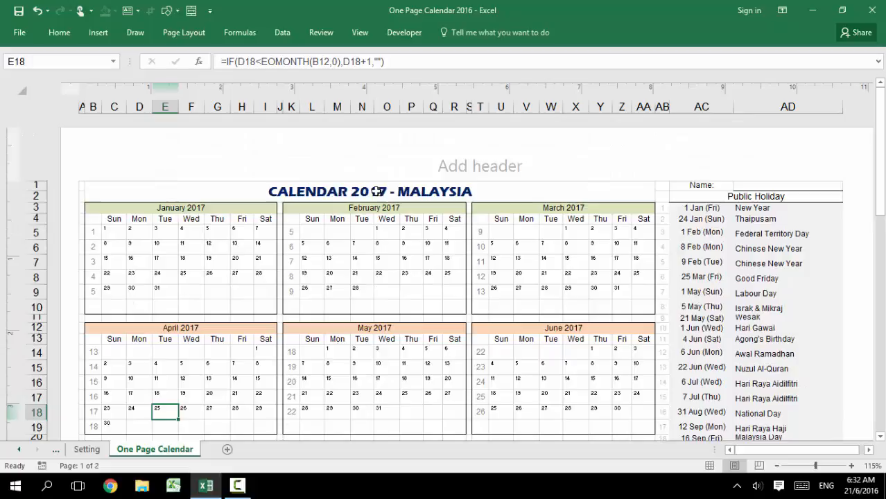
pyautogui.moveTo(701, 208); pyautogui.dragTo(702, 260)
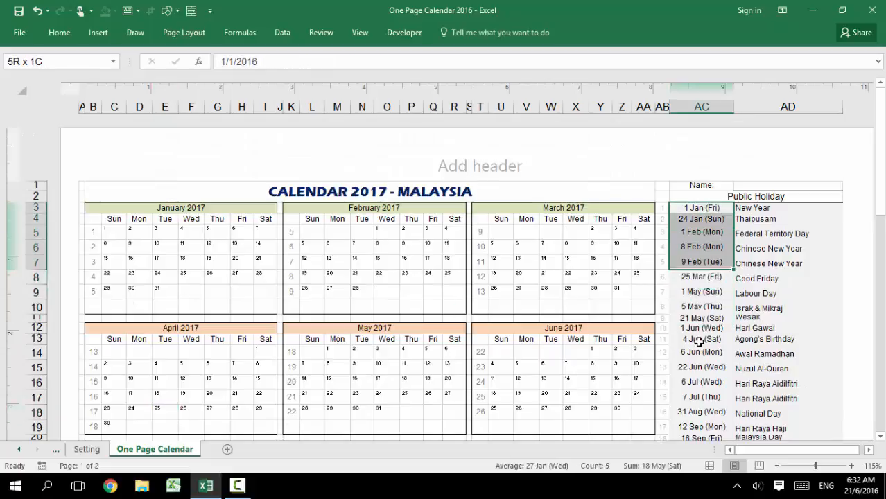
pyautogui.click(702, 277)
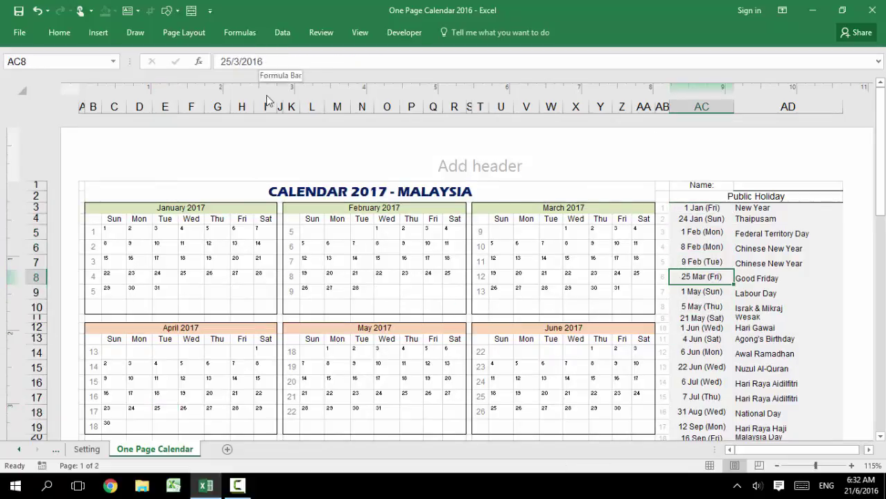
pyautogui.click(216, 291)
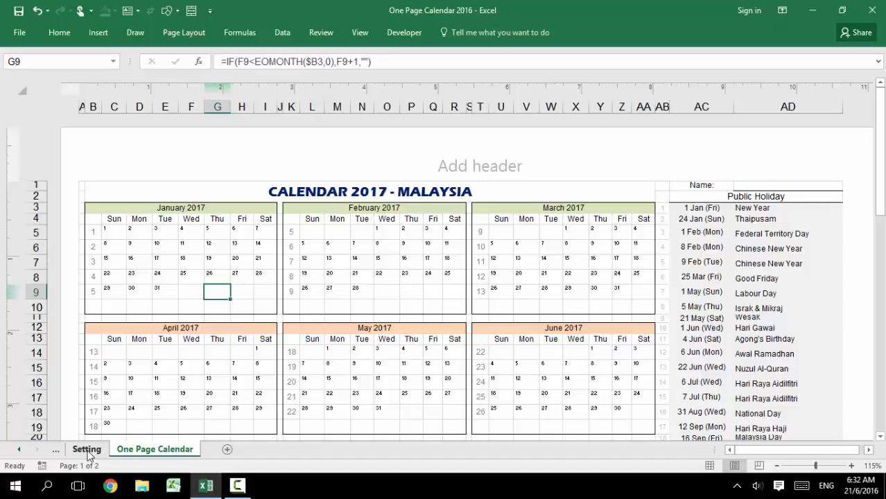
# Rebuild the one-page calendar for 2019 from the Setting sheet.
pyautogui.click(86, 449)
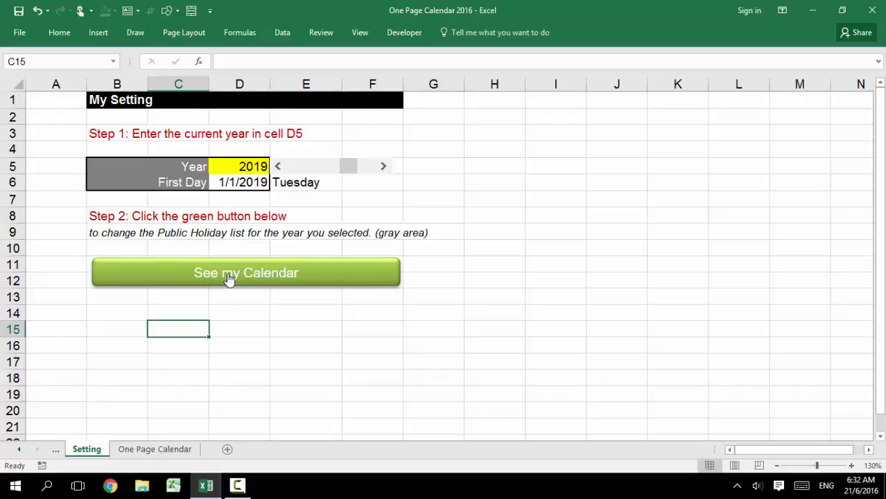
pyautogui.click(245, 272)
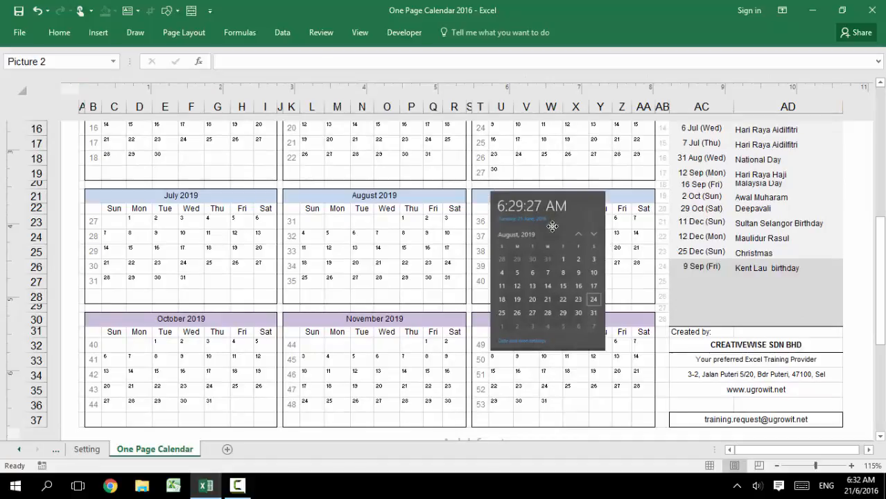
pyautogui.click(548, 270)
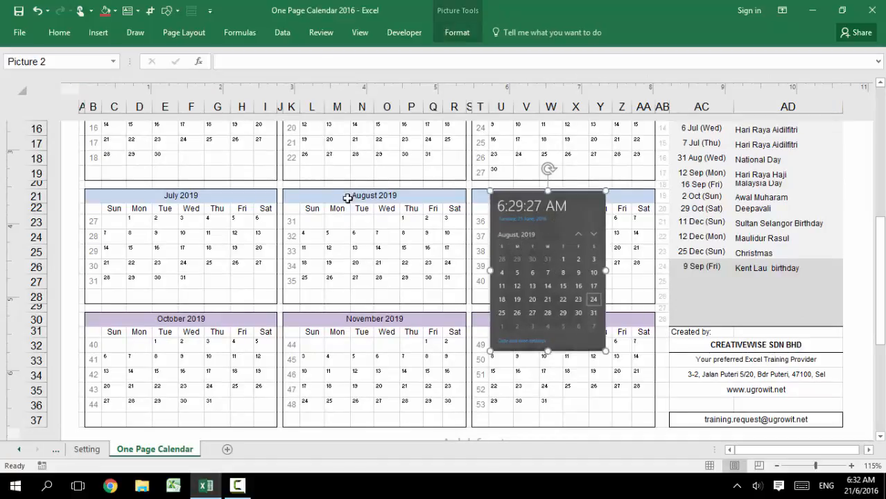
pyautogui.moveTo(427, 290)
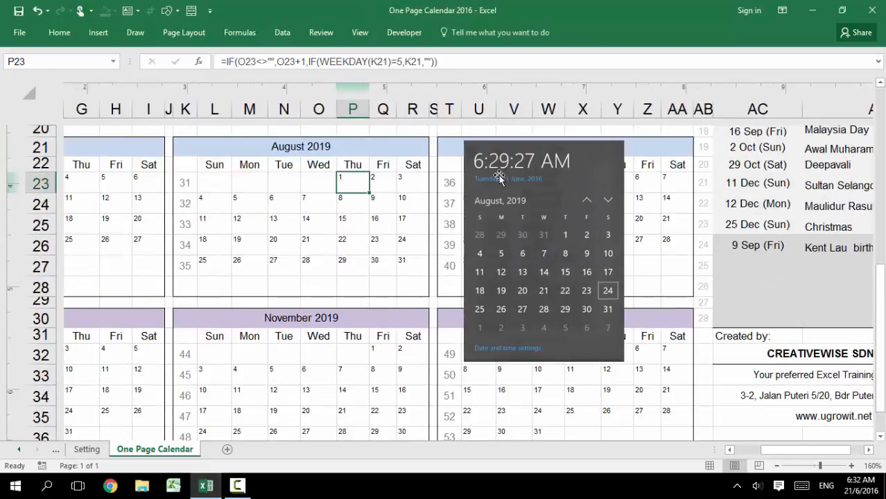
pyautogui.moveTo(411, 261)
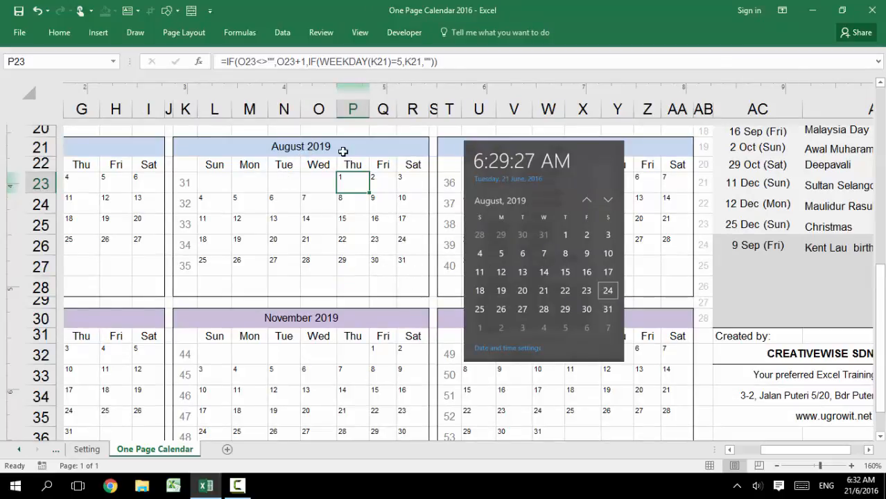
pyautogui.moveTo(607, 211)
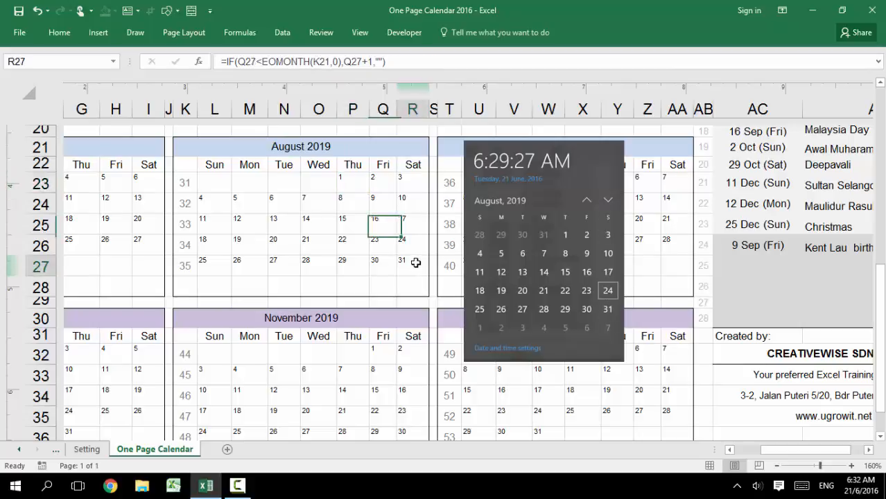
pyautogui.click(414, 266)
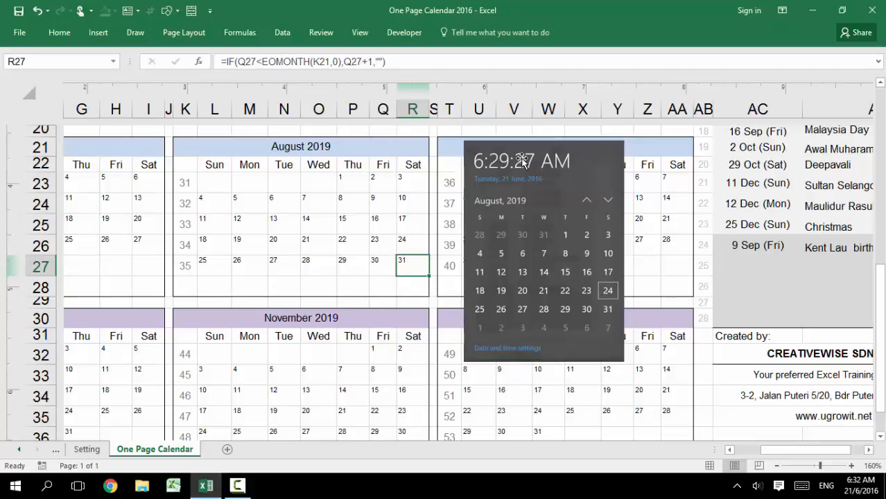
pyautogui.moveTo(319, 238)
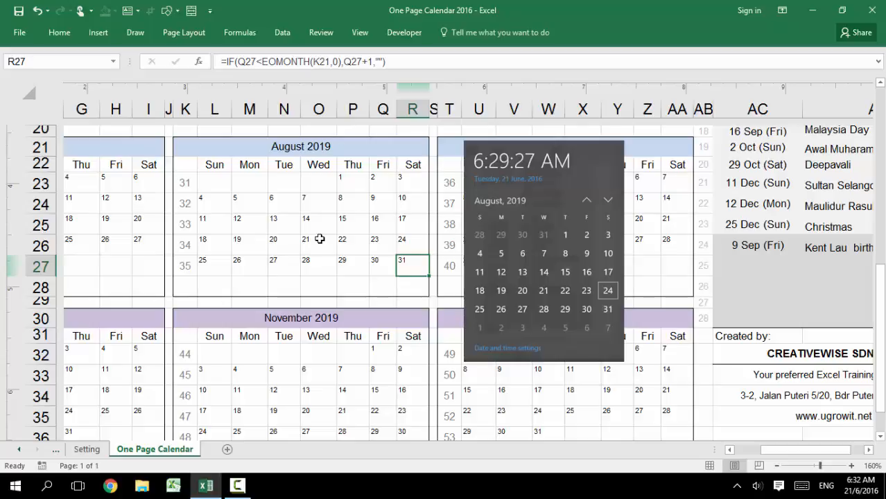
pyautogui.moveTo(205, 308)
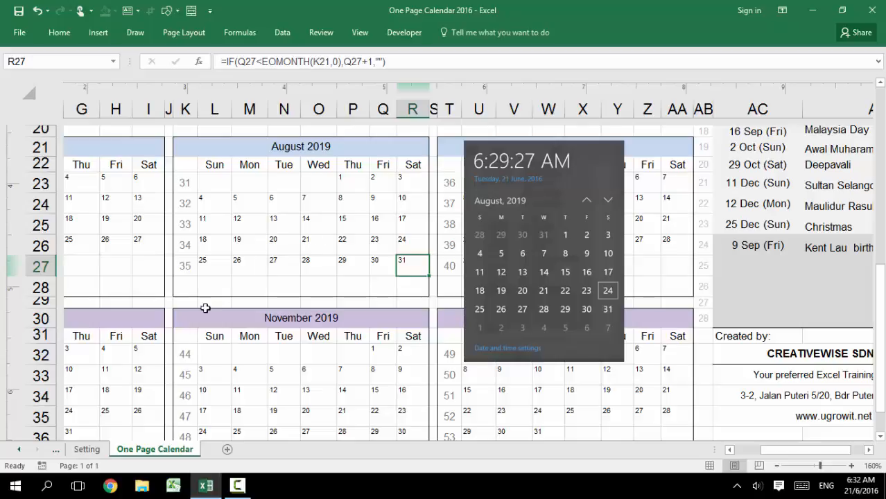
# Raise the Setting sheet year to 2020, first day Wednesday 1/1/2020.
pyautogui.click(86, 450)
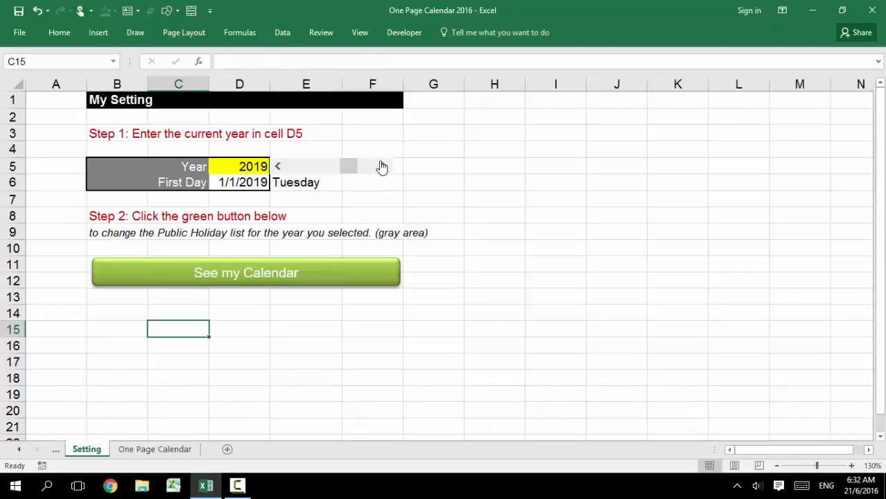
pyautogui.click(382, 167)
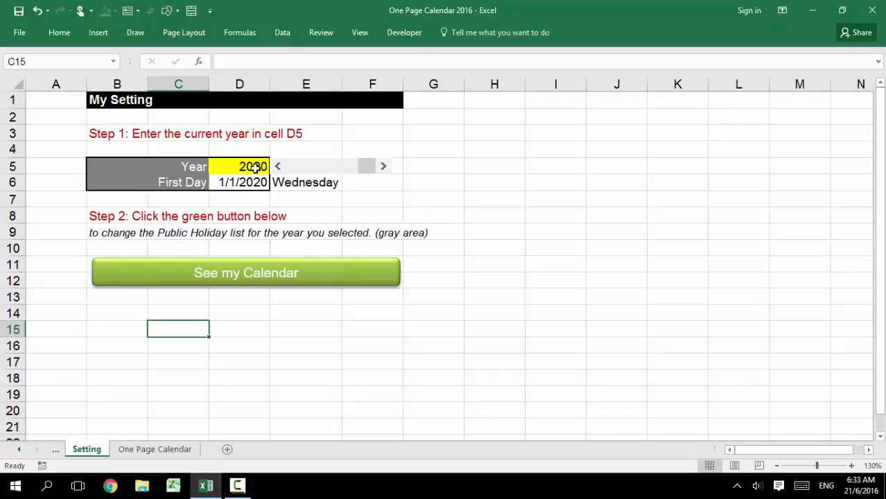
pyautogui.moveTo(173, 454)
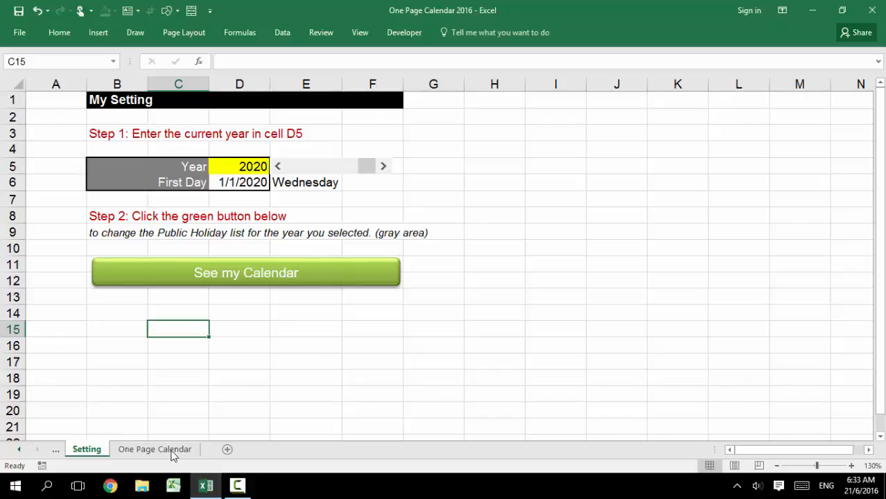
# Review the 2020 months on the One Page Calendar sheet, April through November.
pyautogui.click(155, 449)
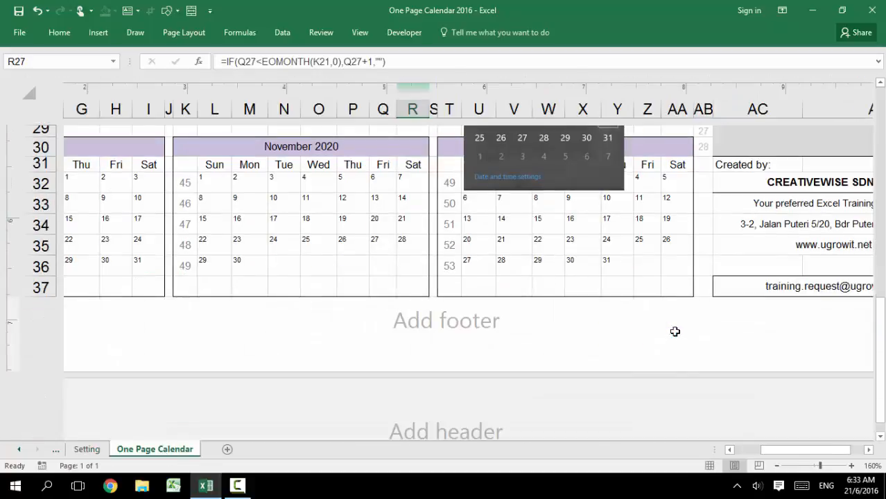
pyautogui.click(754, 253)
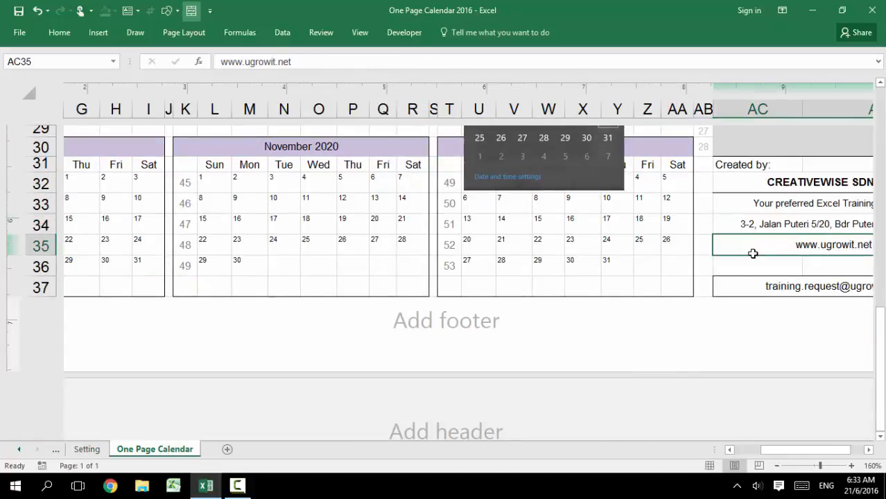
pyautogui.scroll(3)
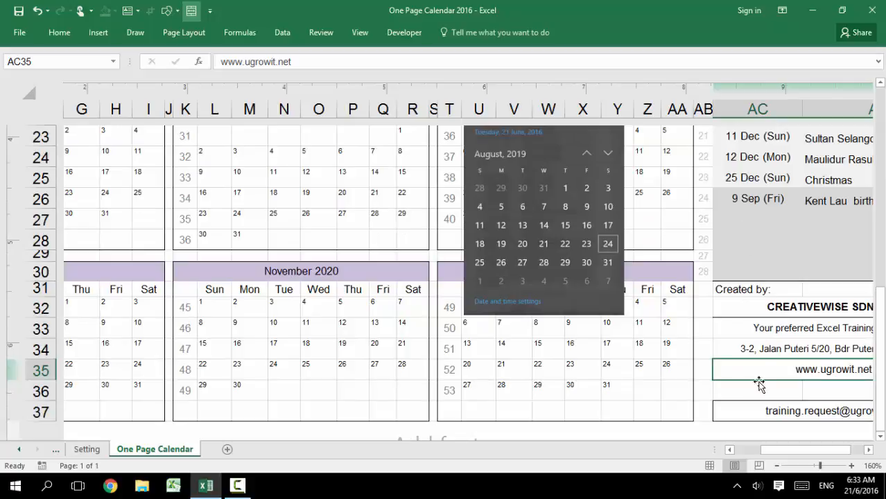
pyautogui.moveTo(682, 399)
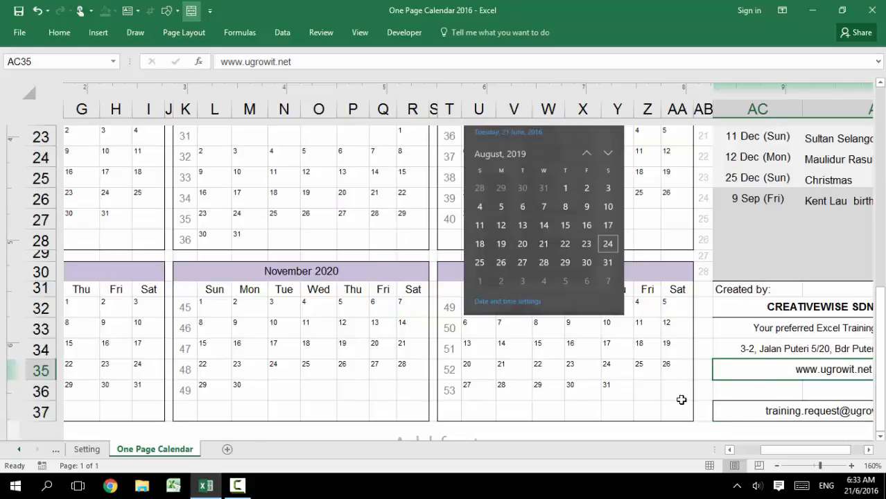
pyautogui.moveTo(150, 275)
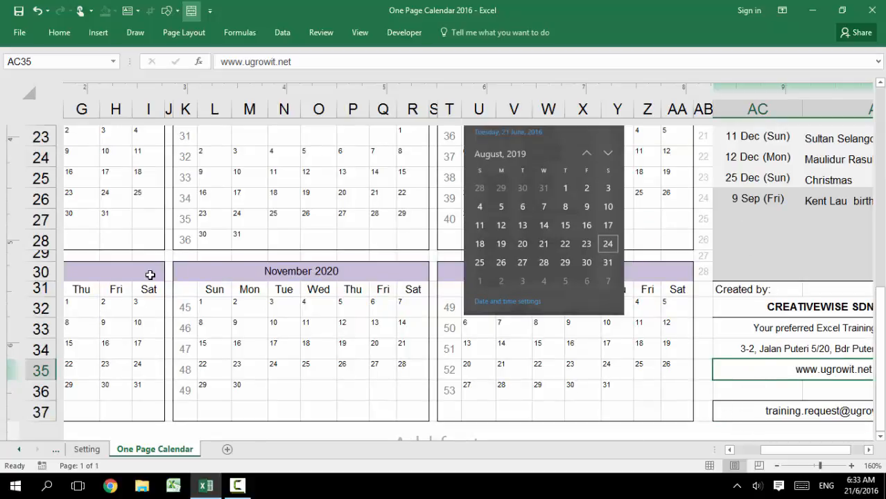
pyautogui.scroll(3)
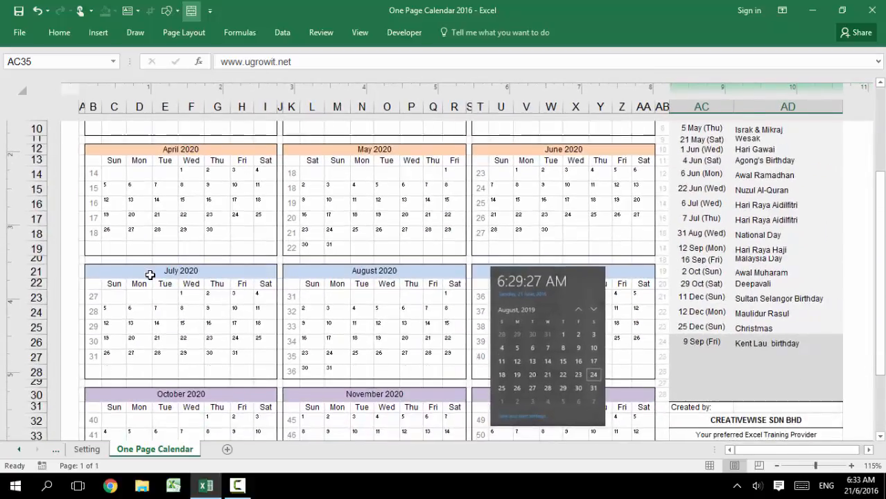
pyautogui.scroll(3)
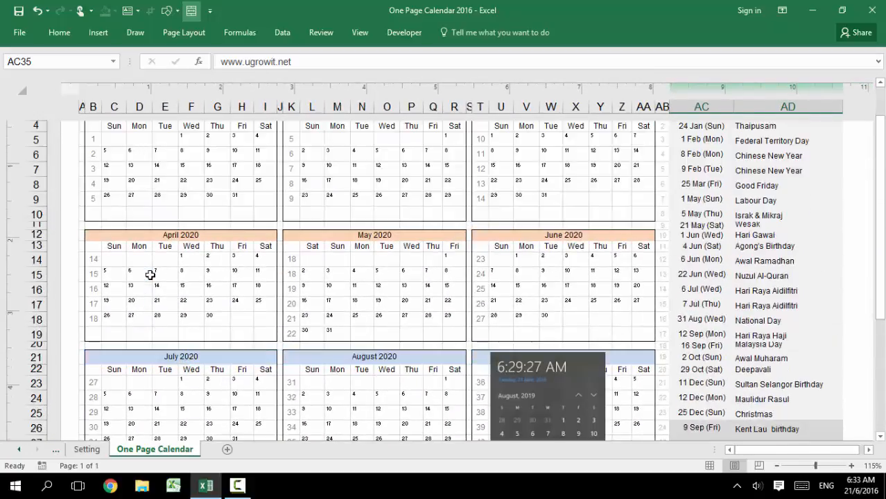